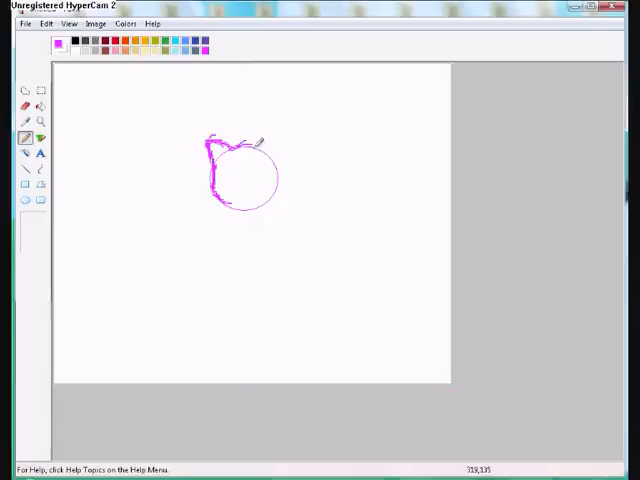
- Sketch the second ear, then the body and long curled tail in magenta
{"action": "left_click_drag", "start_coordinate": [264, 136], "coordinate": [290, 164]}
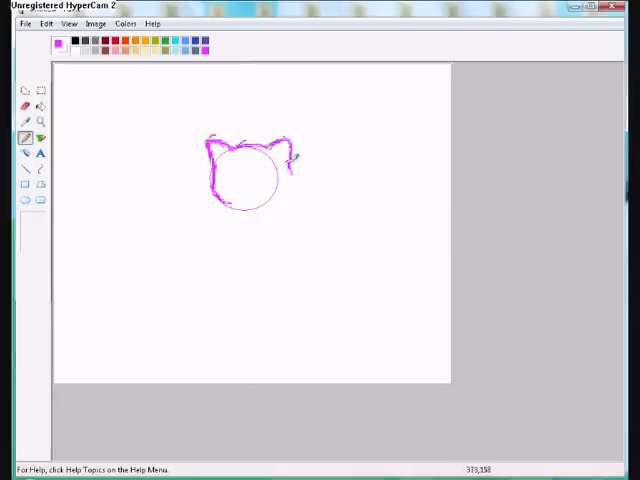
{"action": "left_click_drag", "start_coordinate": [290, 160], "coordinate": [244, 198]}
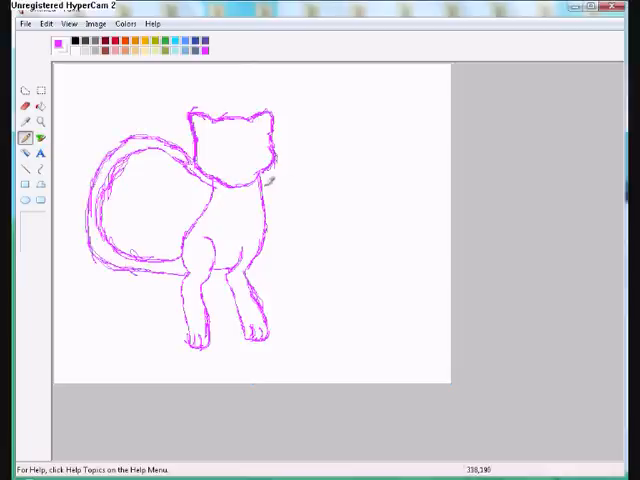
- Add magenta eyes and the outstretched right limb, then begin tracing the body in black
{"action": "left_click_drag", "start_coordinate": [276, 180], "coordinate": [360, 178]}
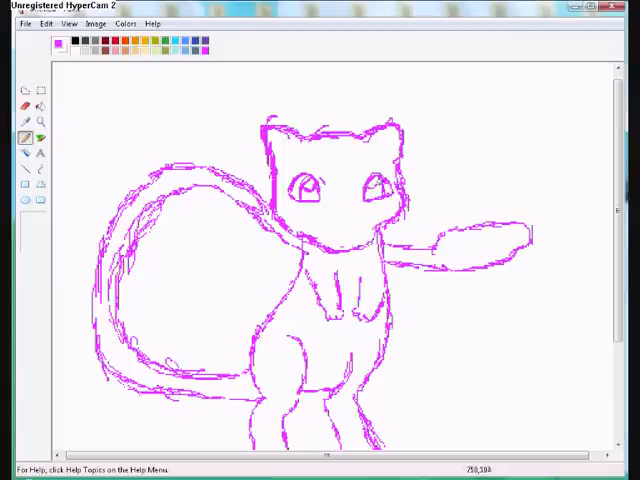
{"action": "left_click_drag", "start_coordinate": [252, 116], "coordinate": [270, 176]}
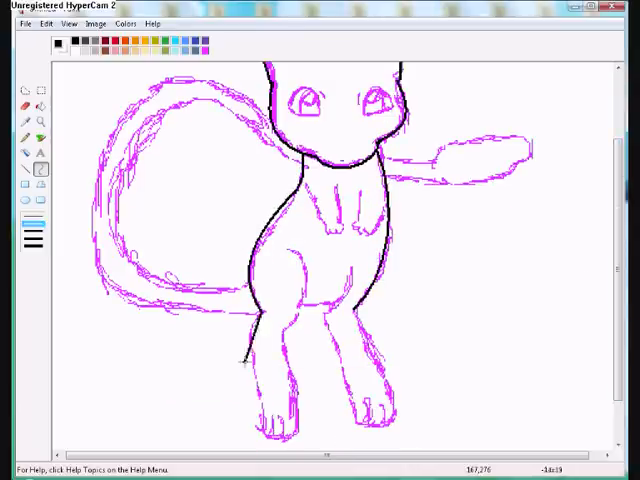
- Trace clean black outlines down the body over the magenta sketch
{"action": "left_click_drag", "start_coordinate": [260, 310], "coordinate": [270, 430]}
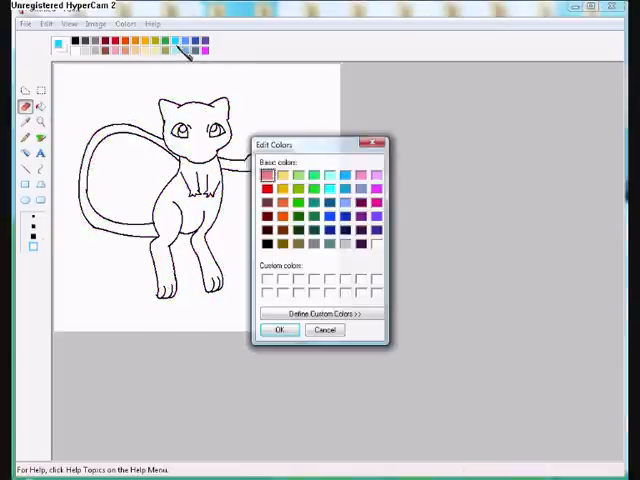
- Fill the eyes blue and the head light pink, then start mixing a custom colour
{"action": "left_click", "coordinate": [280, 330]}
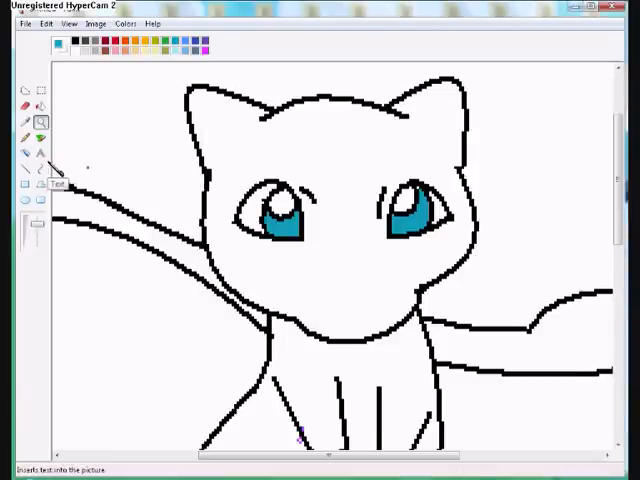
{"action": "left_click", "coordinate": [44, 24]}
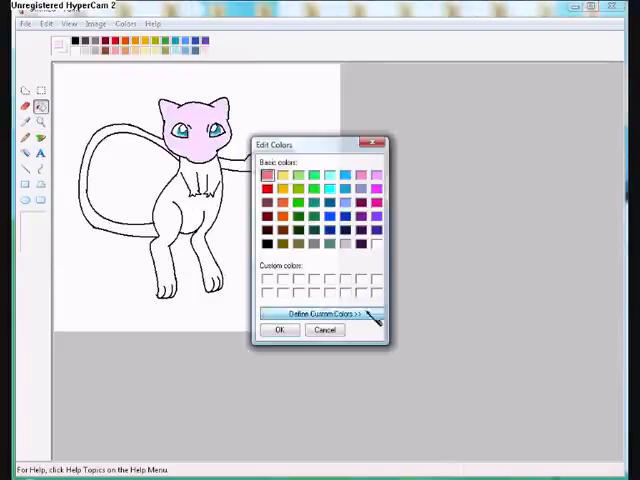
{"action": "left_click", "coordinate": [280, 330]}
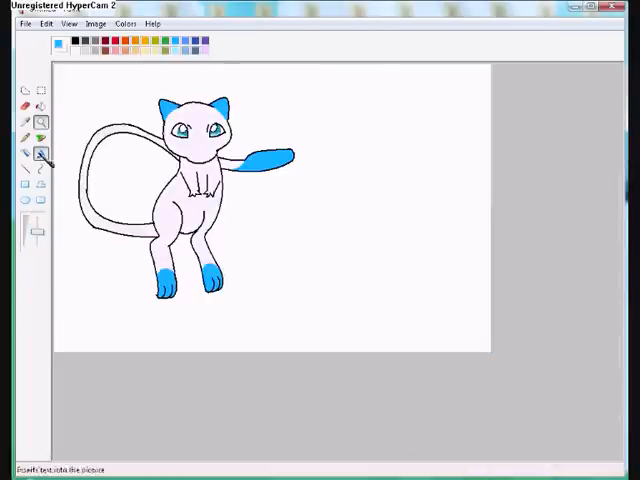
- Add the text 'OK for u people' at the upper right of the canvas
{"action": "type", "text": "OK for u people"}
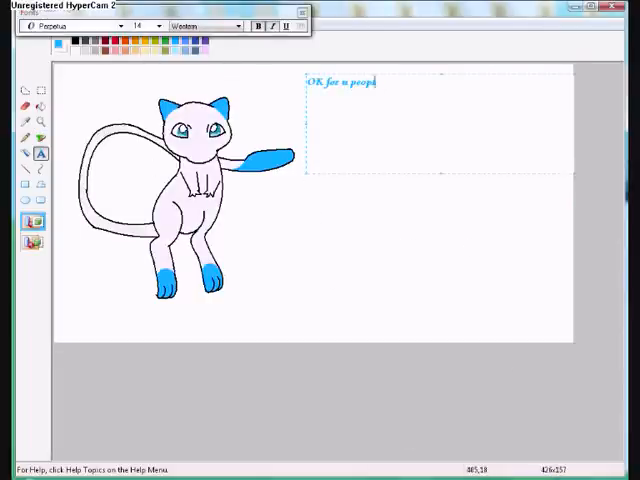